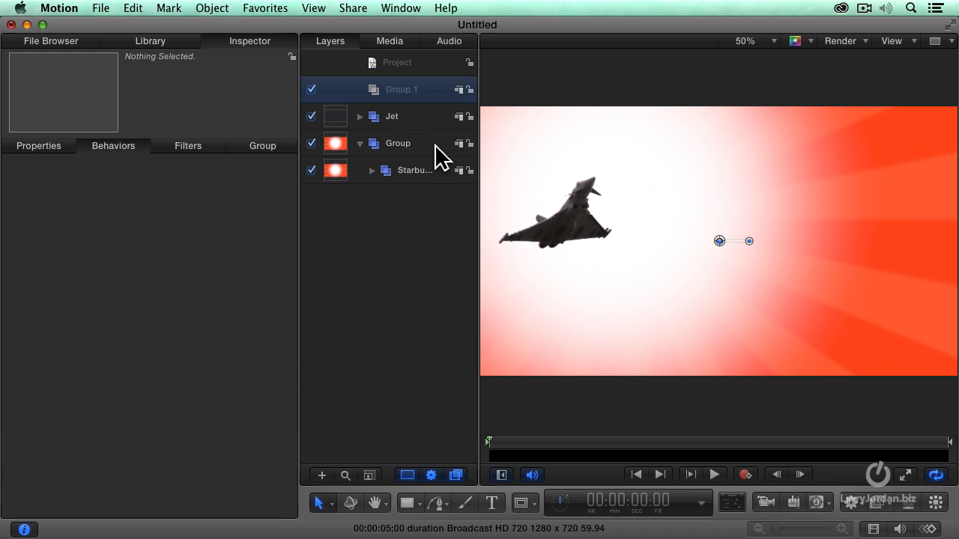
# Step: Rename the empty top group from Group 1 to 'Bracket'
pyautogui.doubleClick(402, 90)
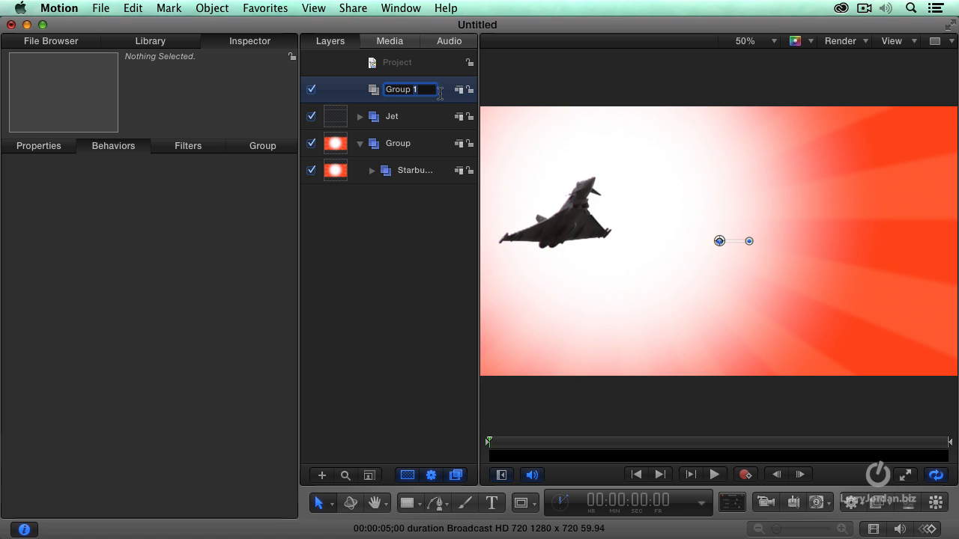
pyautogui.write('Brac')
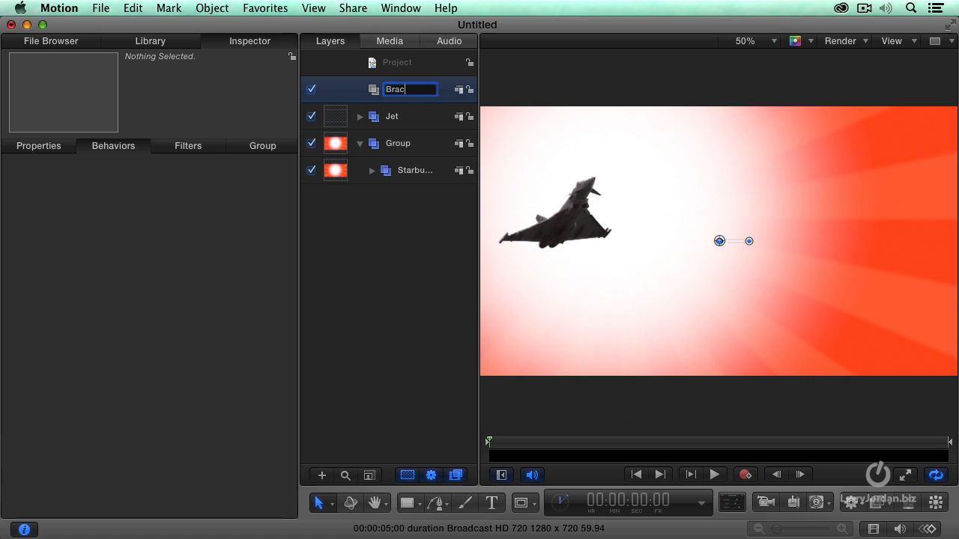
pyautogui.press('Return')
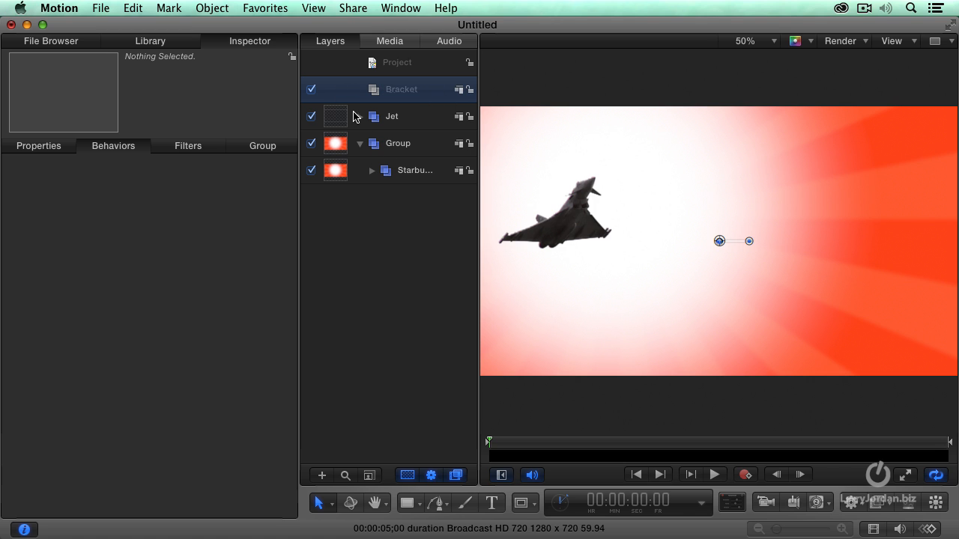
# Step: Browse the Library's Content > Particle Images down to Brackets.png
pyautogui.click(150, 40)
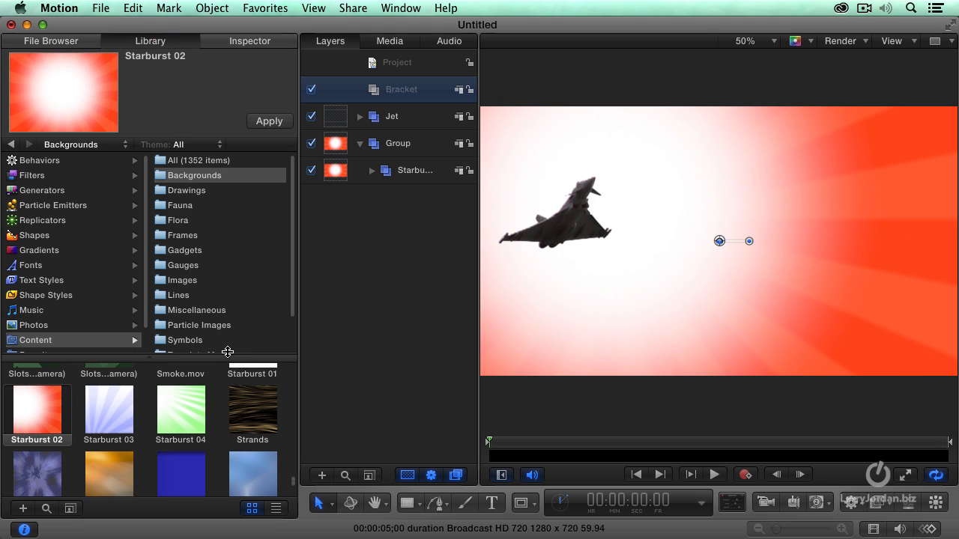
pyautogui.click(199, 324)
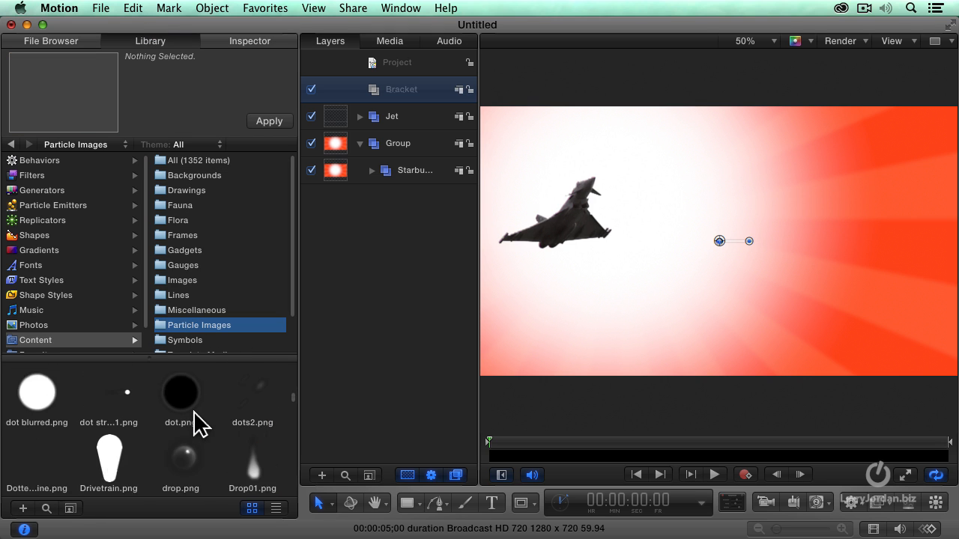
pyautogui.scroll(-3)
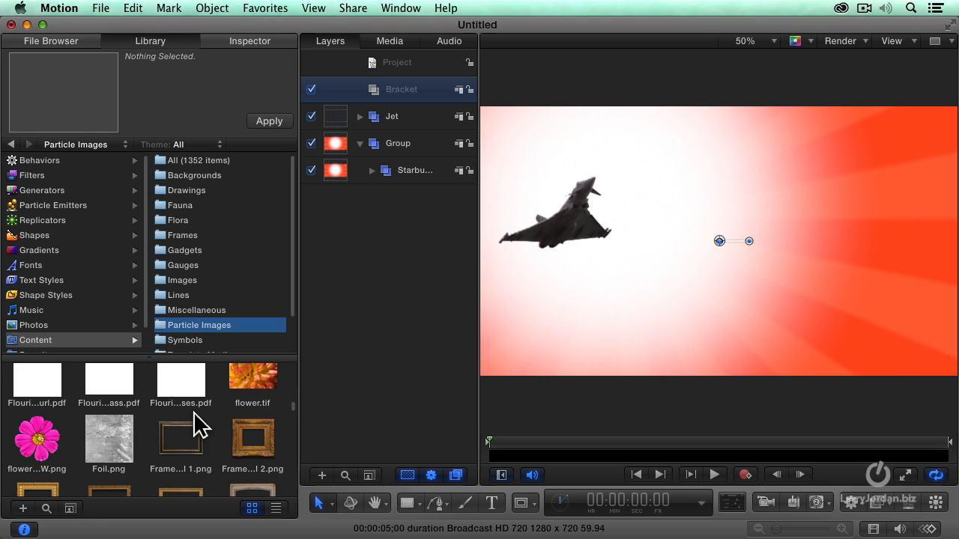
pyautogui.scroll(-3)
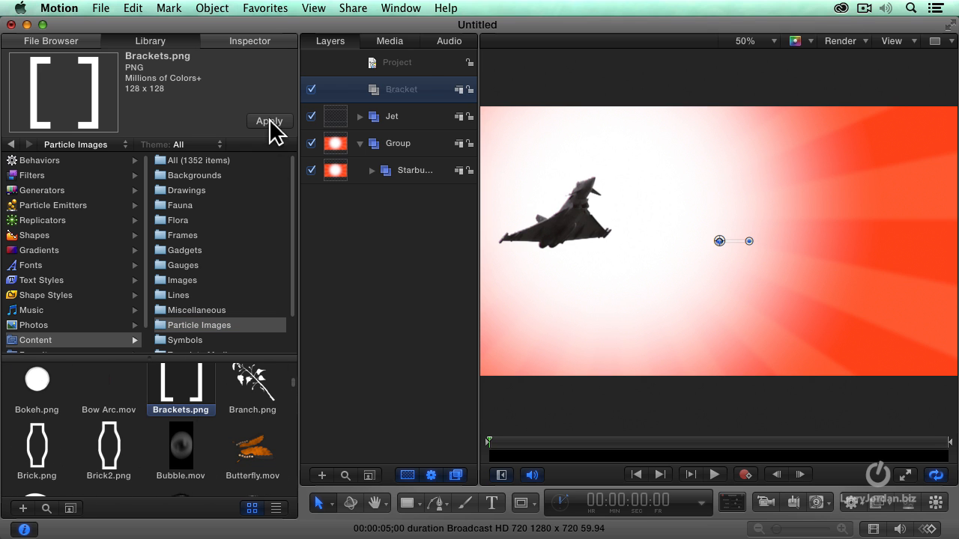
# Step: Apply Brackets.png into the Bracket group and move it onto the jet's rear engine
pyautogui.click(268, 120)
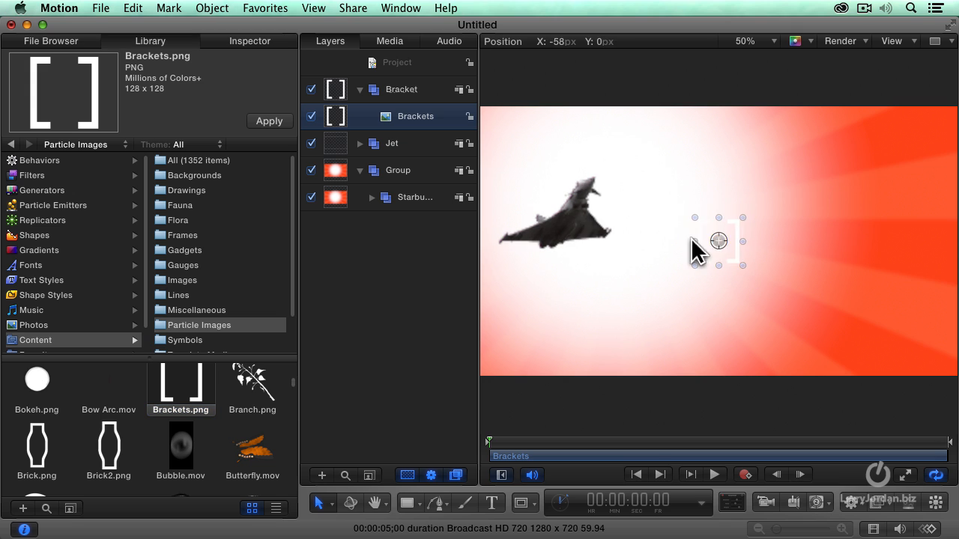
pyautogui.moveTo(718, 240); pyautogui.dragTo(551, 228)
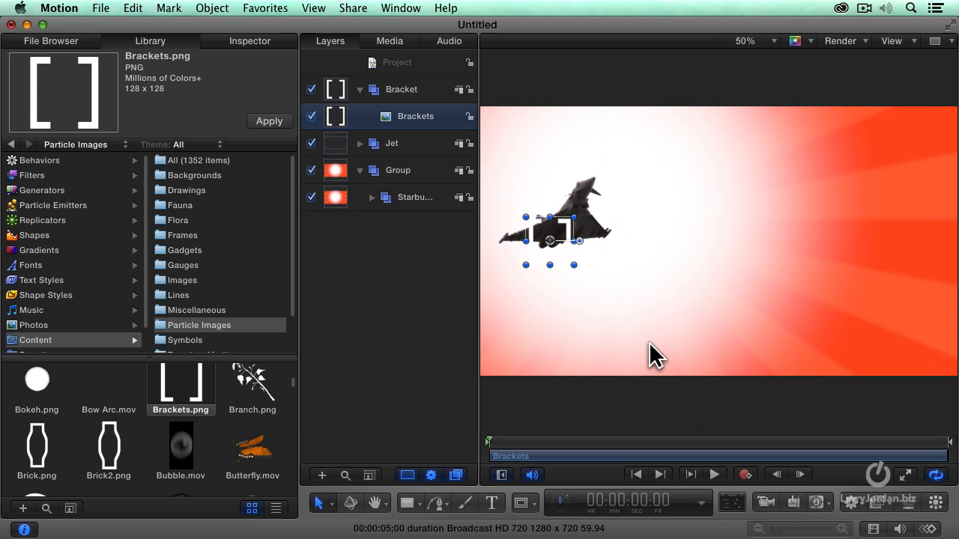
pyautogui.moveTo(650, 348)
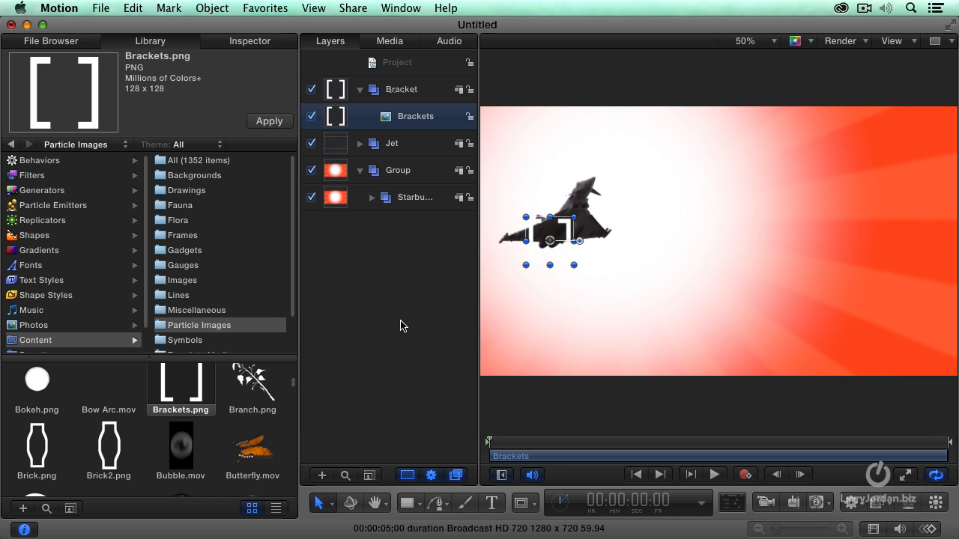
pyautogui.moveTo(887, 502)
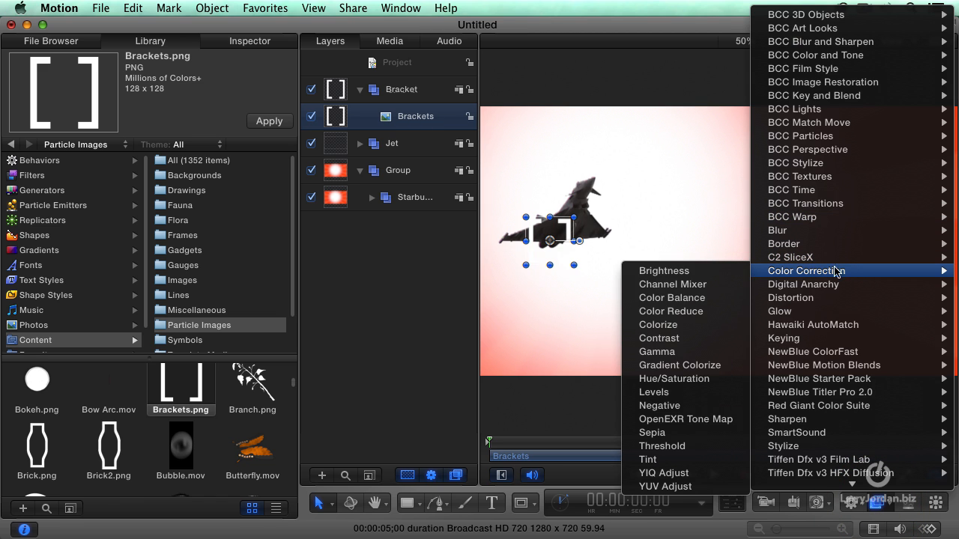
# Step: Add a Color Correction > Colorize filter tinting the brackets green
pyautogui.click(658, 323)
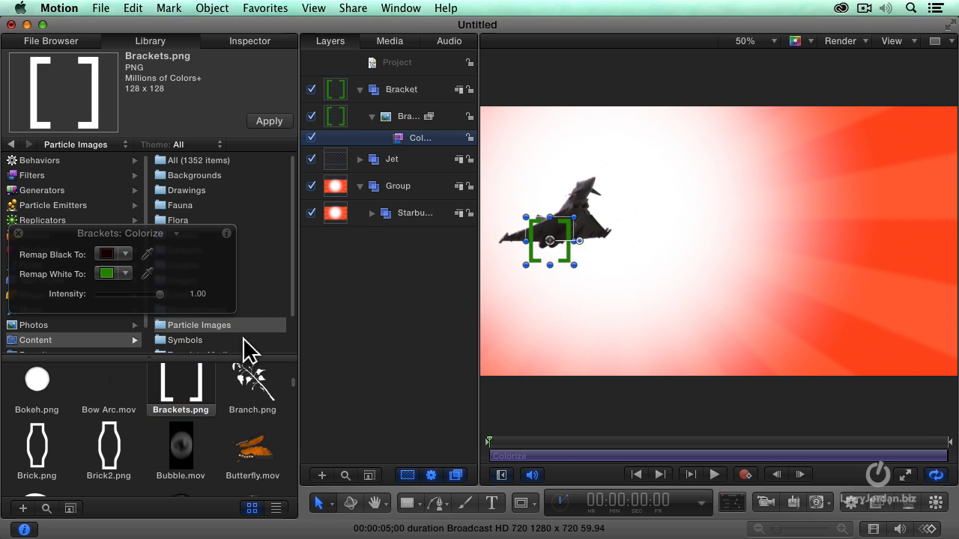
pyautogui.moveTo(471, 447)
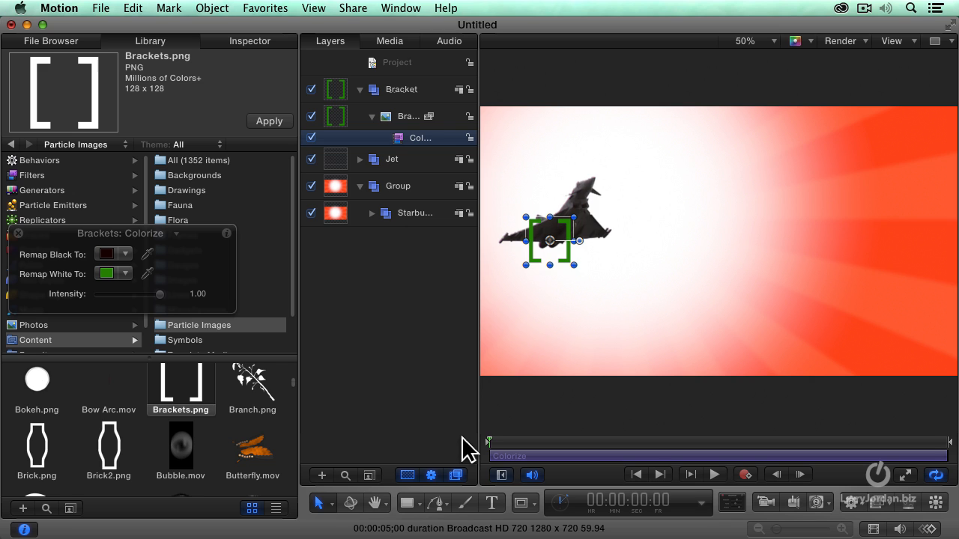
pyautogui.moveTo(426, 129)
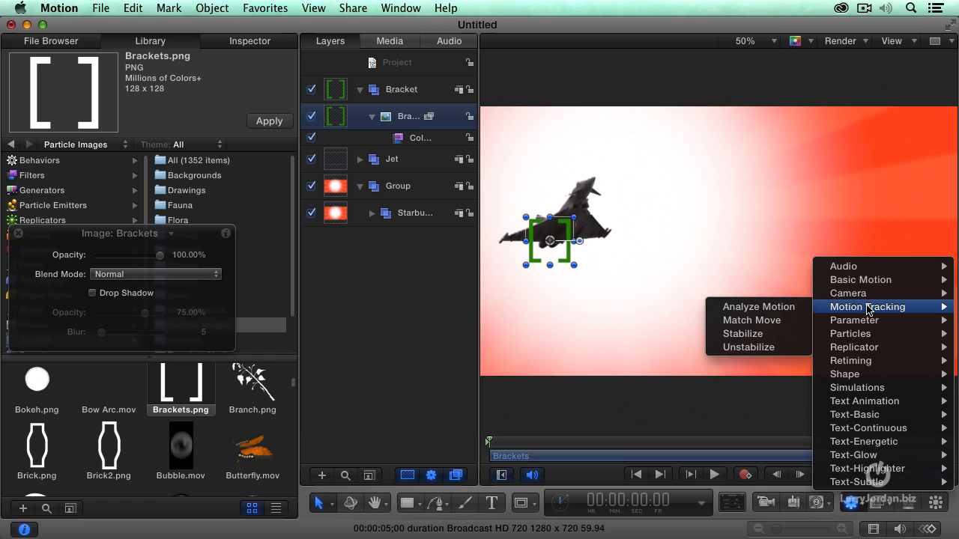
pyautogui.moveTo(752, 321)
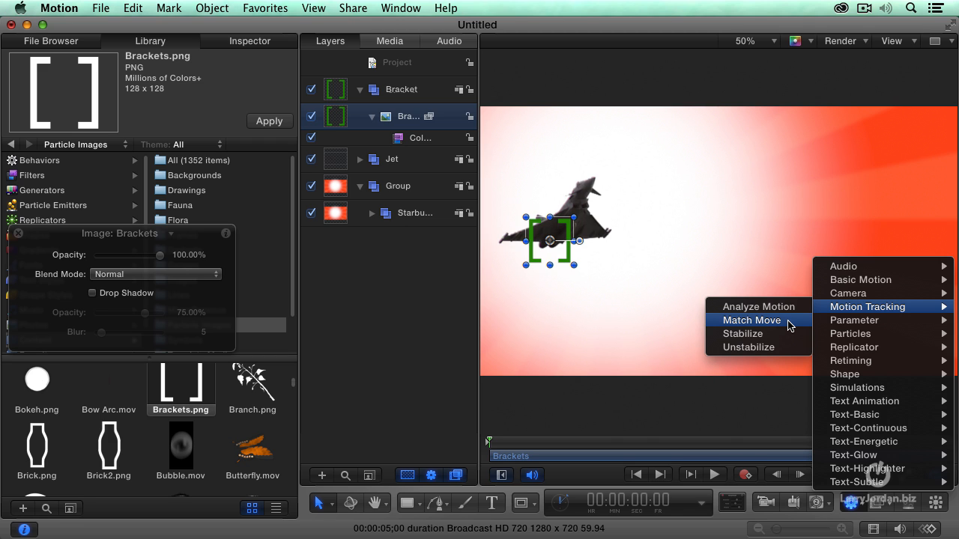
# Step: Attach a Match Move behaviour to Brackets with the EuroFighter Display clip as source
pyautogui.click(753, 321)
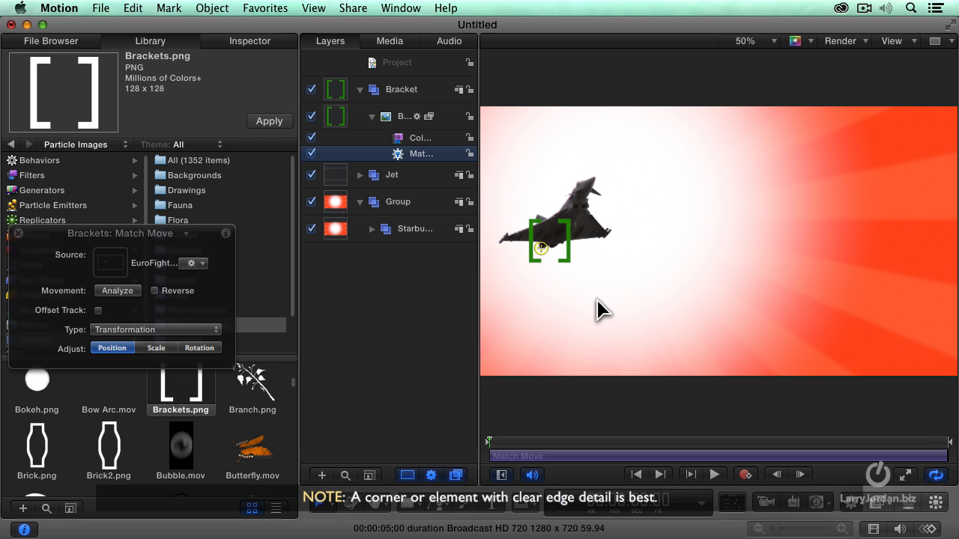
pyautogui.moveTo(455, 282)
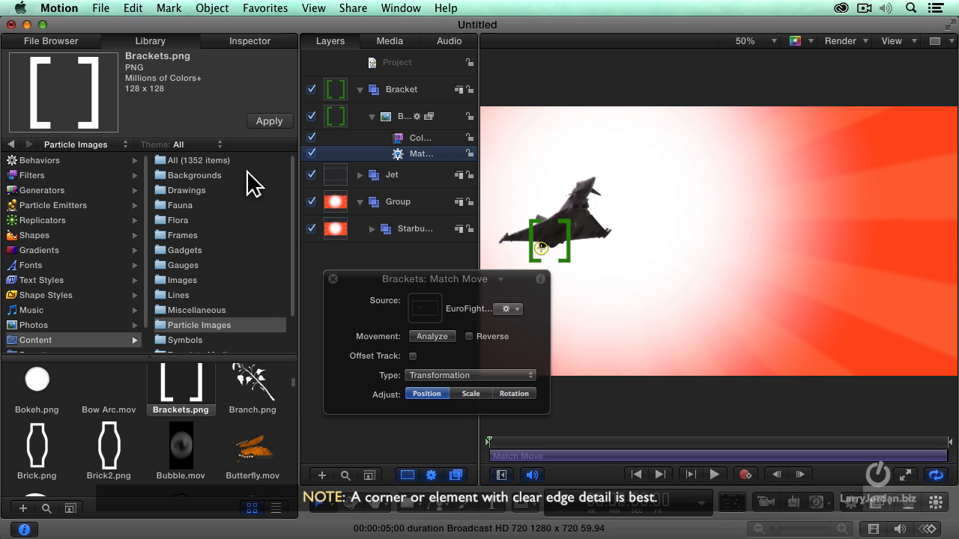
# Step: Show the Match Move parameters and jet tracker preview in the Inspector's Behaviors tab
pyautogui.click(249, 40)
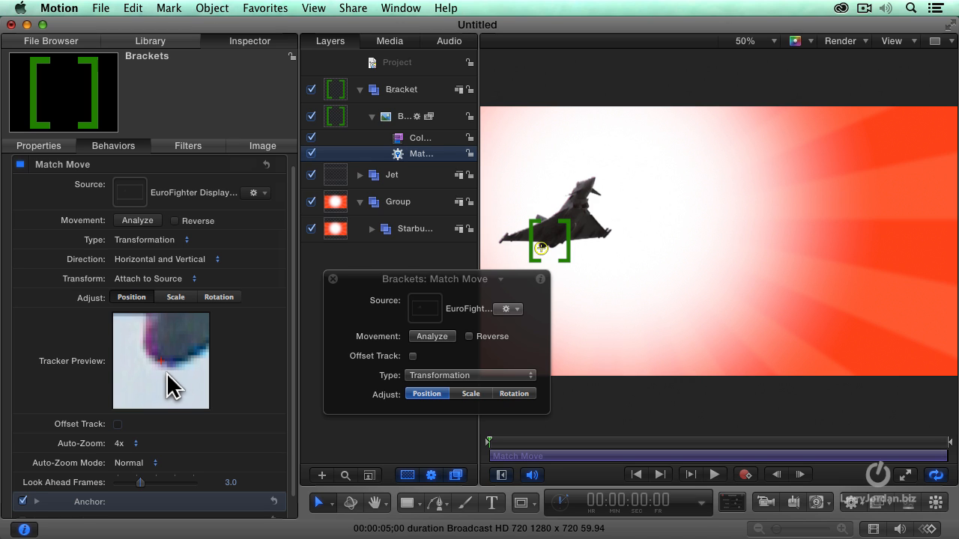
pyautogui.moveTo(166, 372)
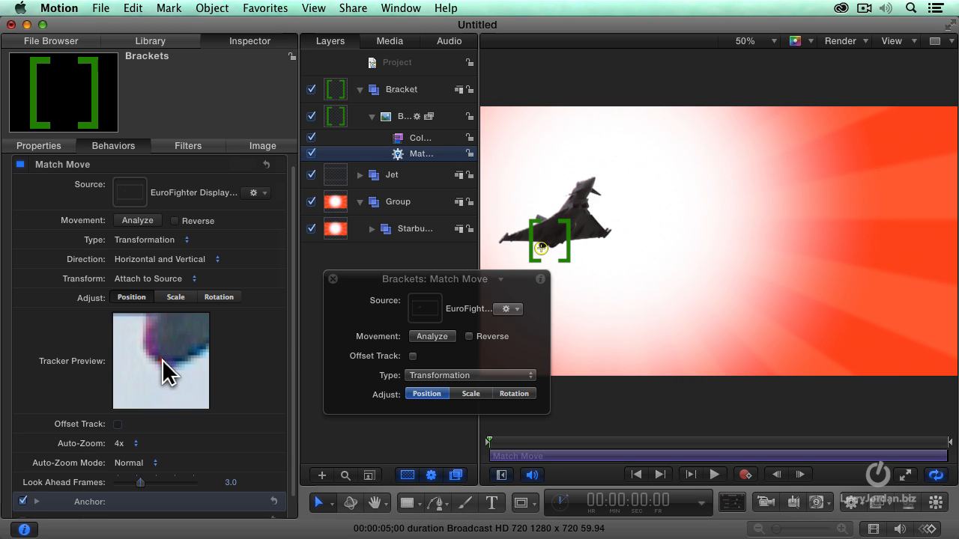
pyautogui.moveTo(165, 374)
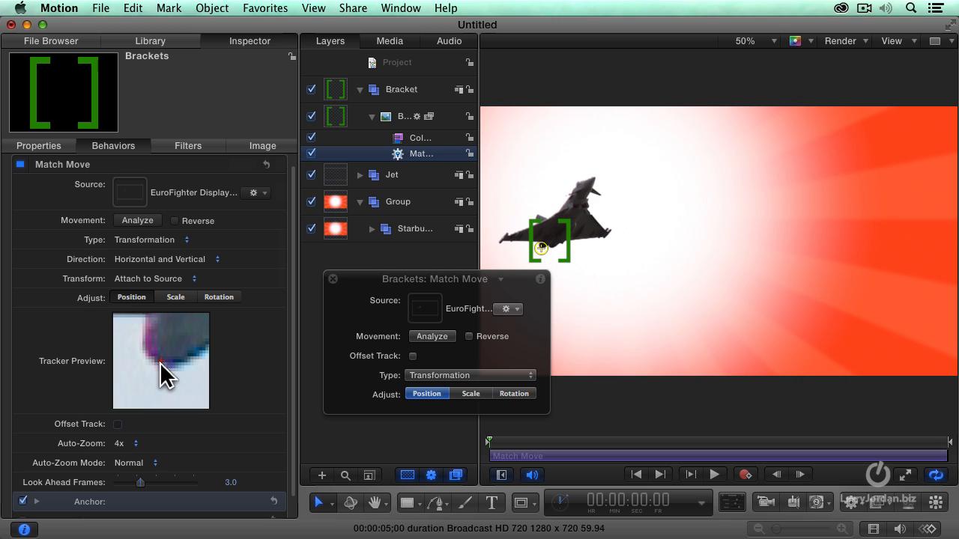
pyautogui.moveTo(209, 435)
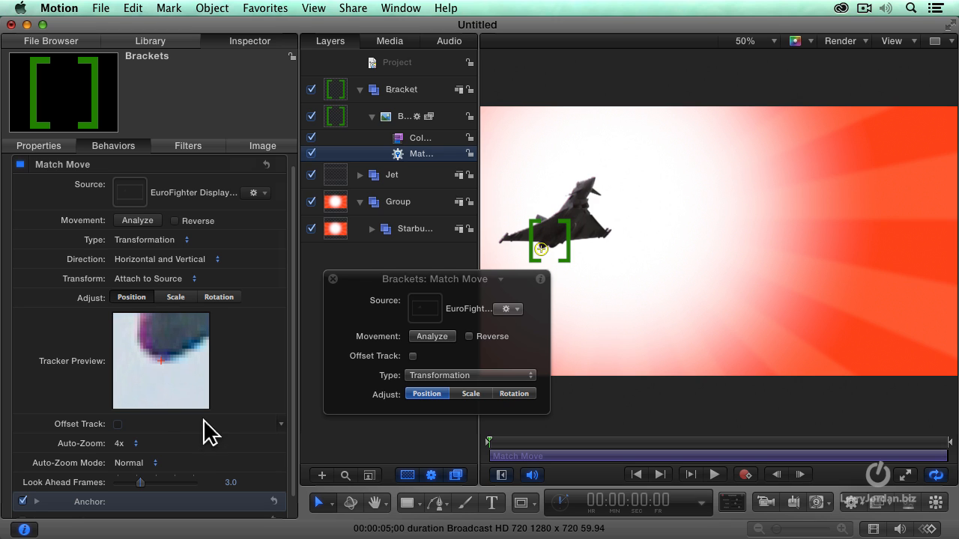
pyautogui.moveTo(433, 336)
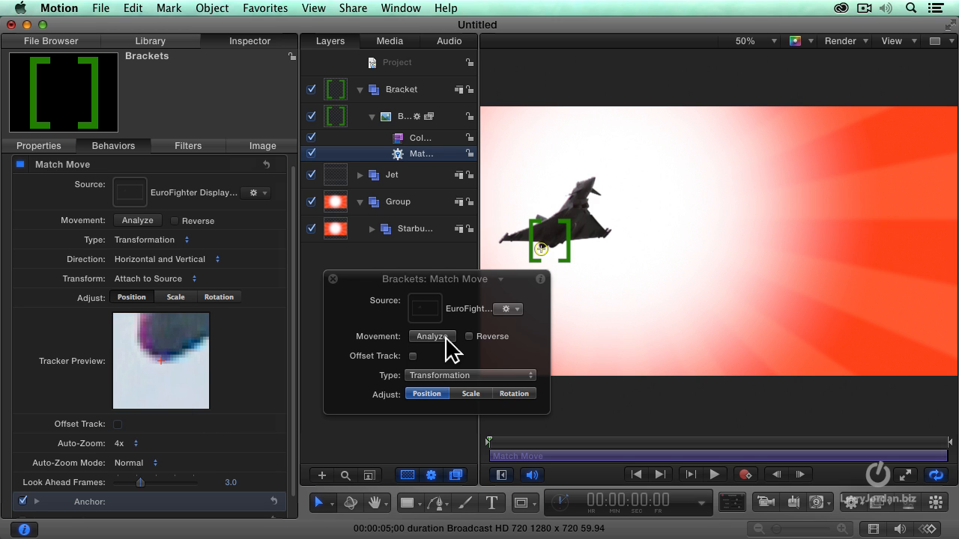
# Step: Start a trial Analyze pass of the jet's movement and stop it early
pyautogui.click(432, 336)
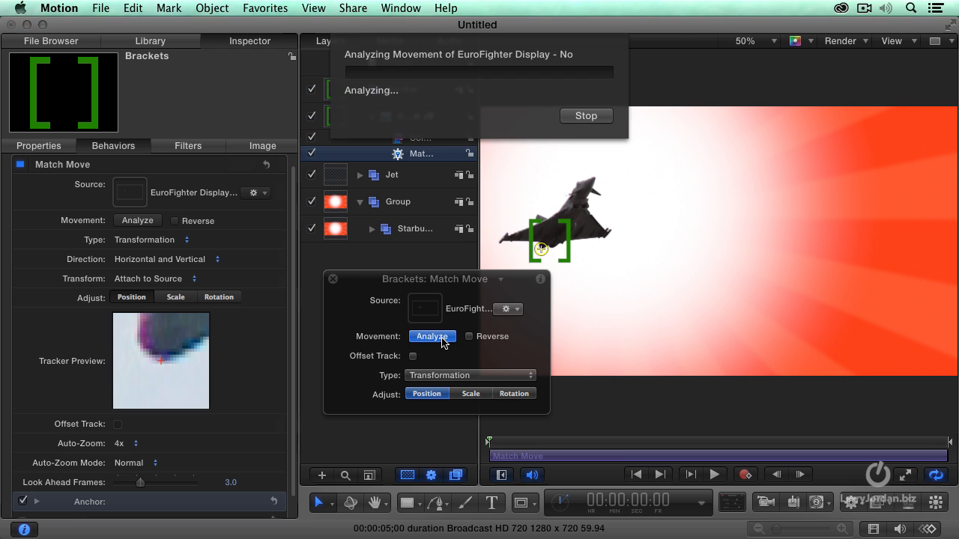
pyautogui.click(431, 335)
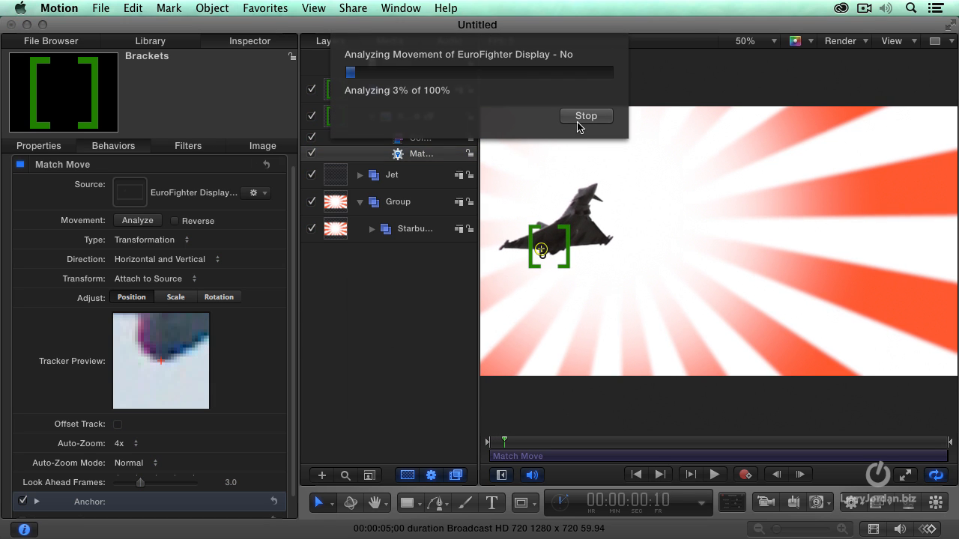
pyautogui.click(586, 115)
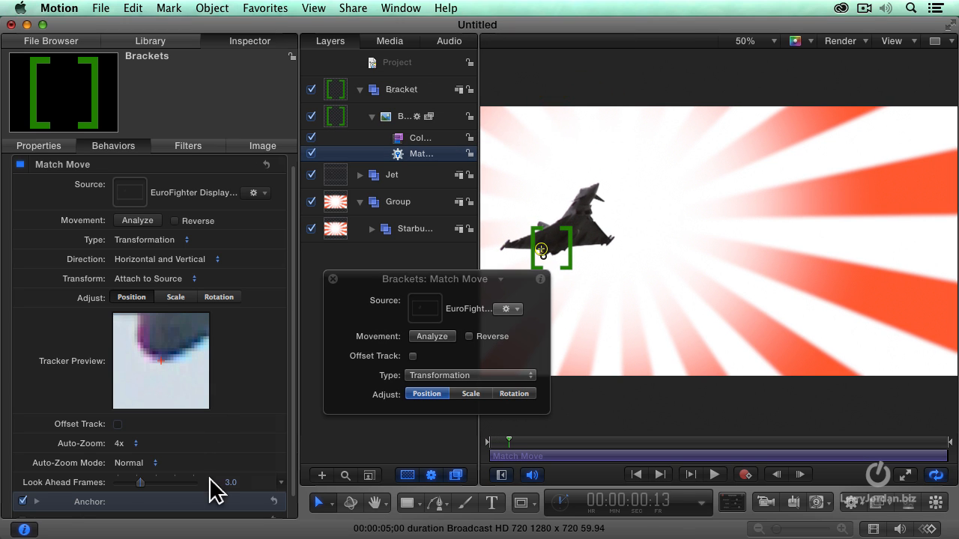
pyautogui.moveTo(287, 455)
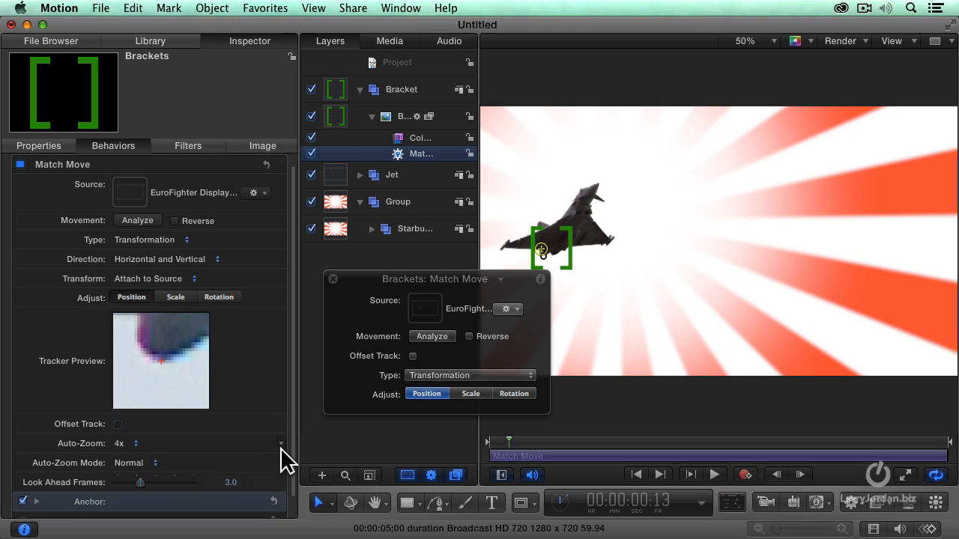
pyautogui.moveTo(123, 494)
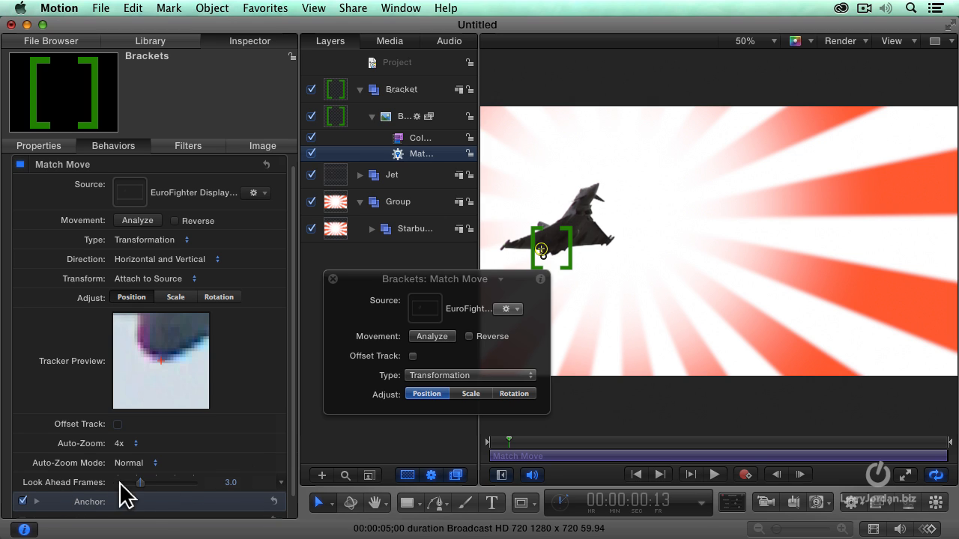
# Step: Raise the tracker's Look Ahead Frames from 3 to 6
pyautogui.moveTo(141, 483); pyautogui.dragTo(156, 483)
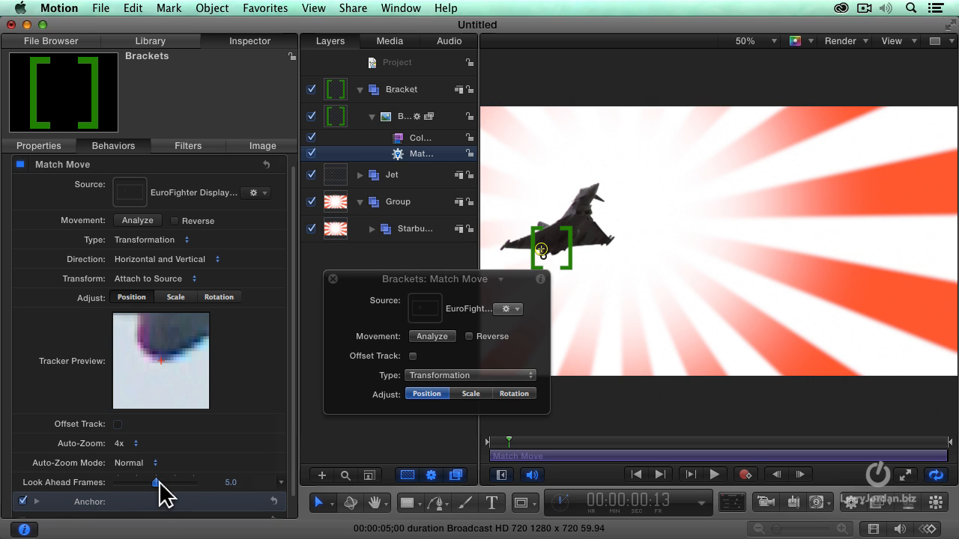
pyautogui.moveTo(156, 482); pyautogui.dragTo(163, 482)
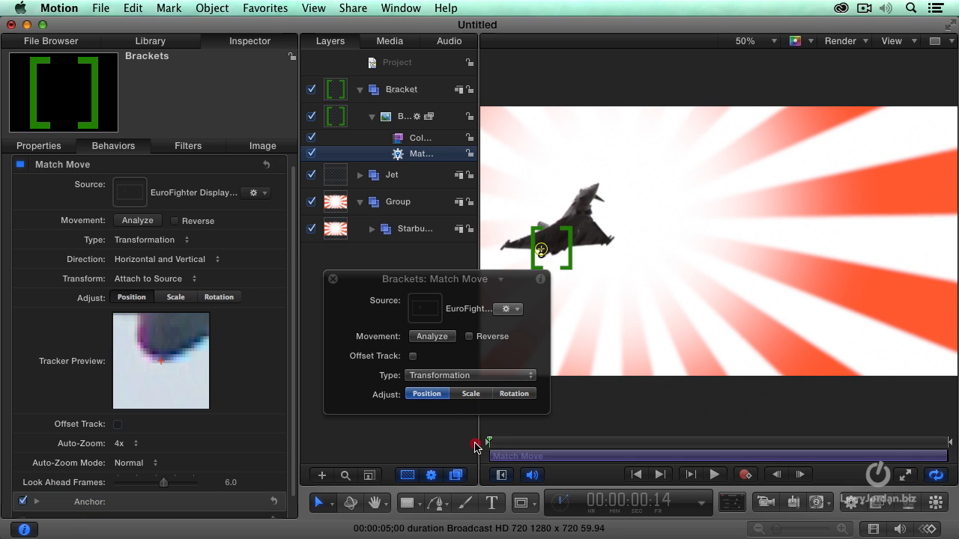
pyautogui.click(432, 335)
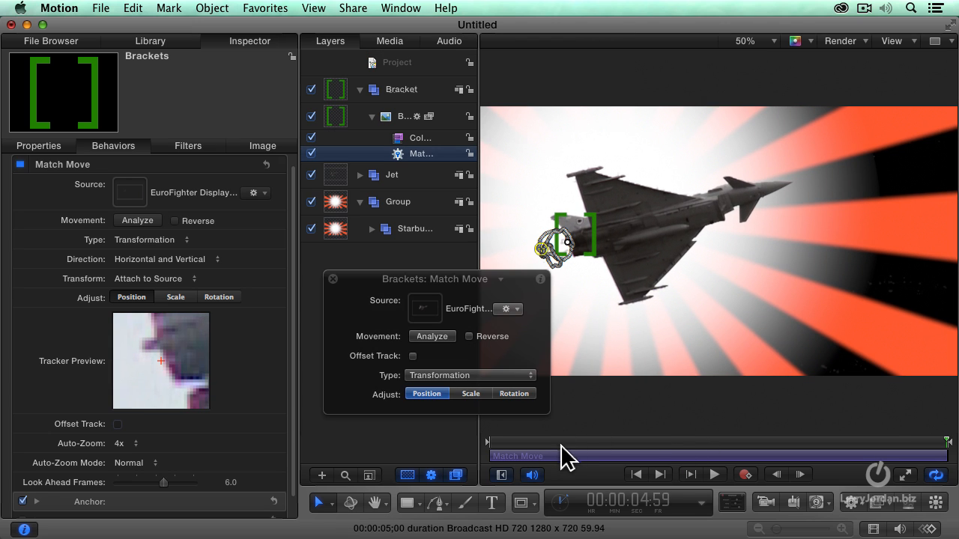
# Step: Close the Match Move HUD and scrub mid-clip to check the brackets hold on the engine
pyautogui.click(333, 279)
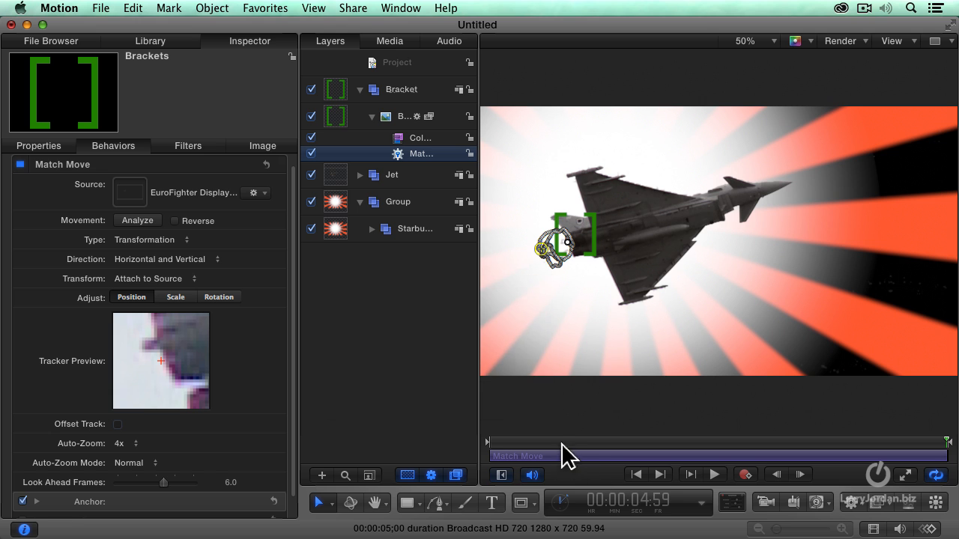
pyautogui.moveTo(947, 442); pyautogui.dragTo(860, 442)
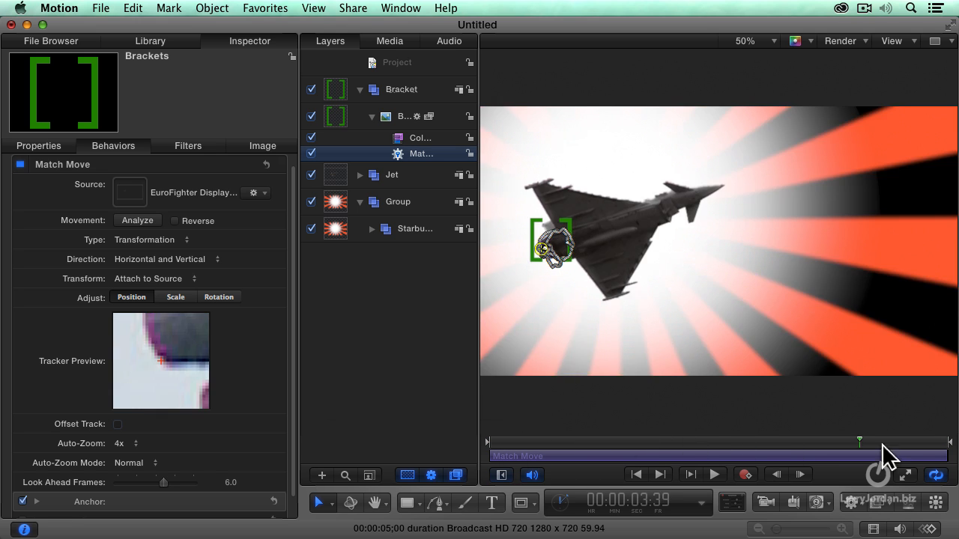